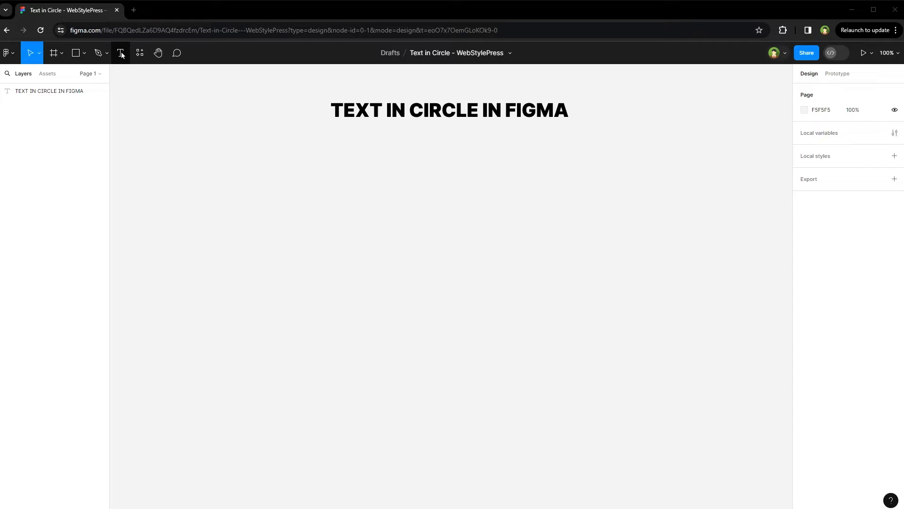
Step: Select the 'TEXT IN CIRCLE IN FIGMA' heading text layer
left_click(449, 110)
type("ar")
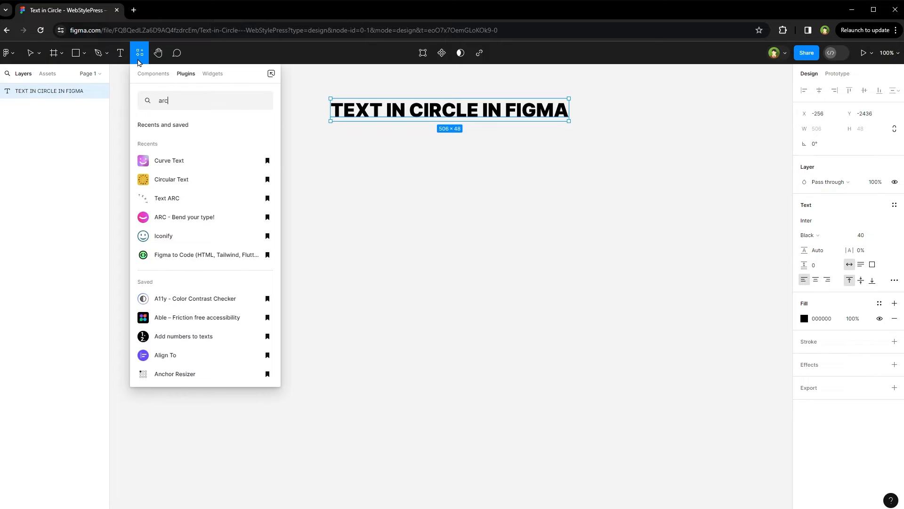
type("circular text")
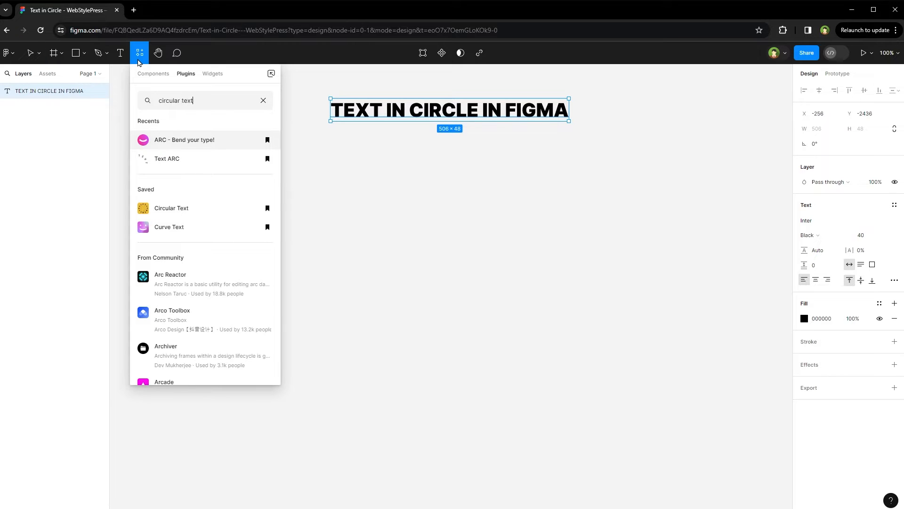
type("curve")
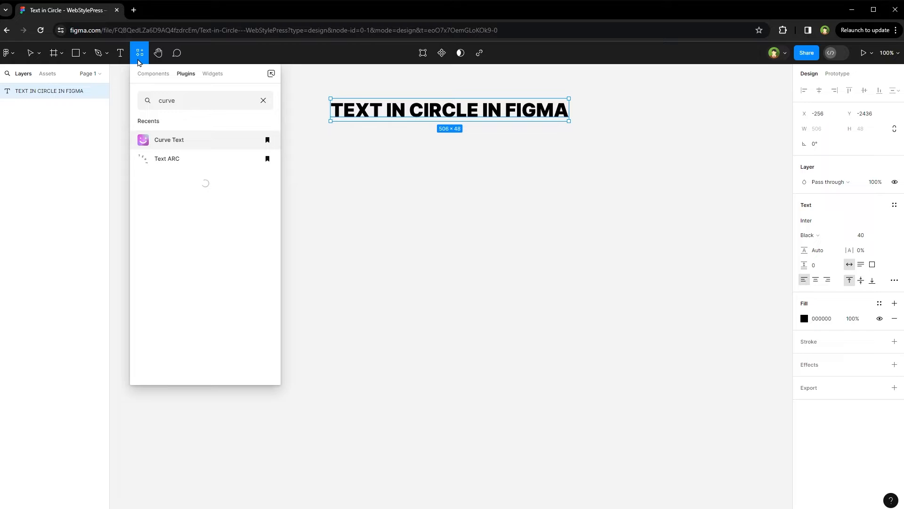
left_click(262, 100)
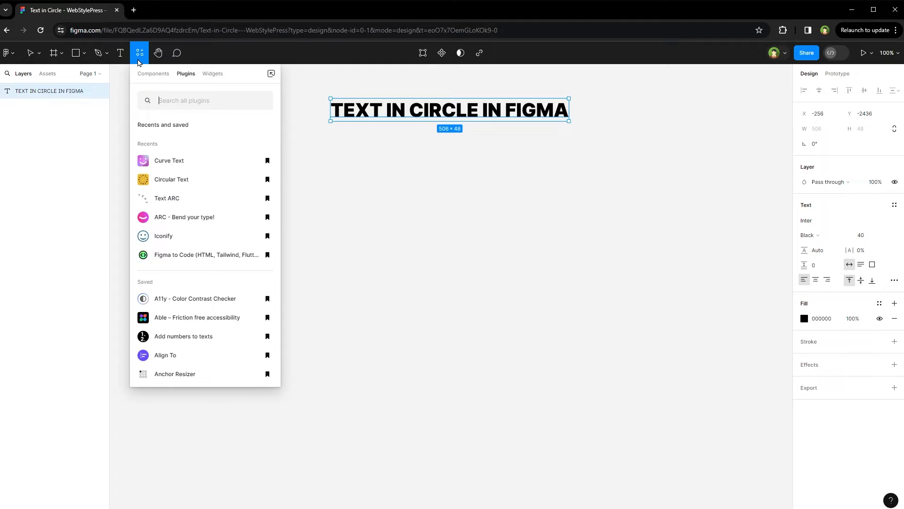
mouse_move(190, 168)
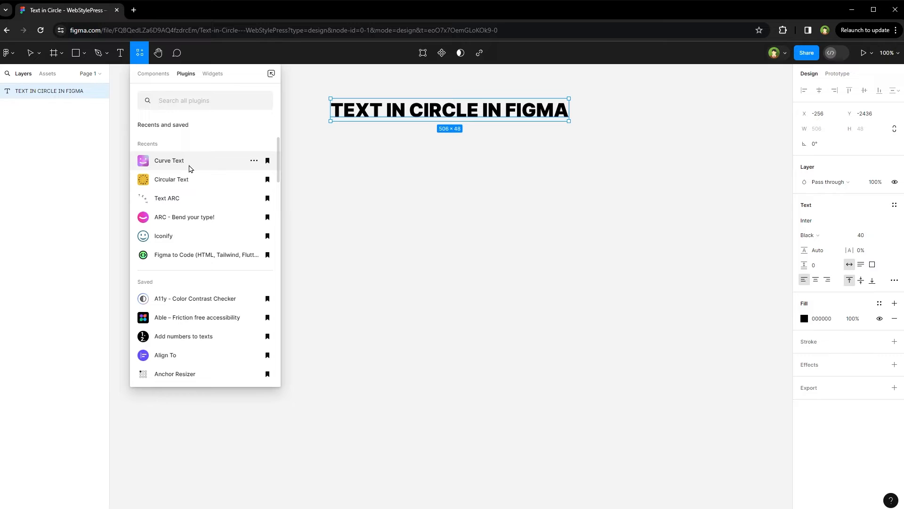
mouse_move(168, 201)
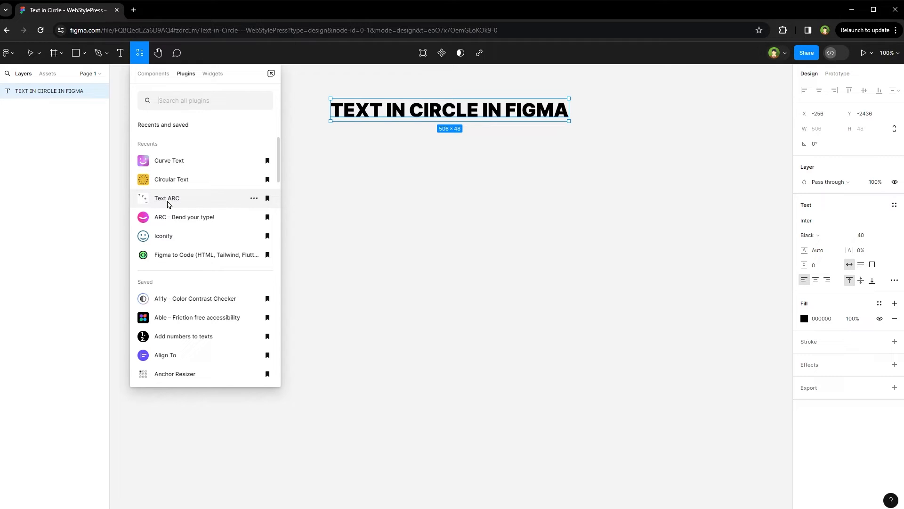
mouse_move(170, 222)
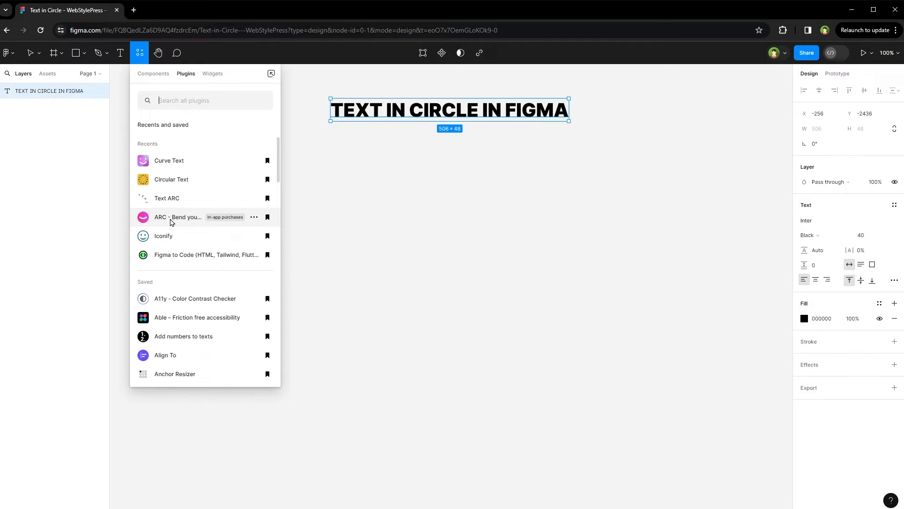
mouse_move(206, 160)
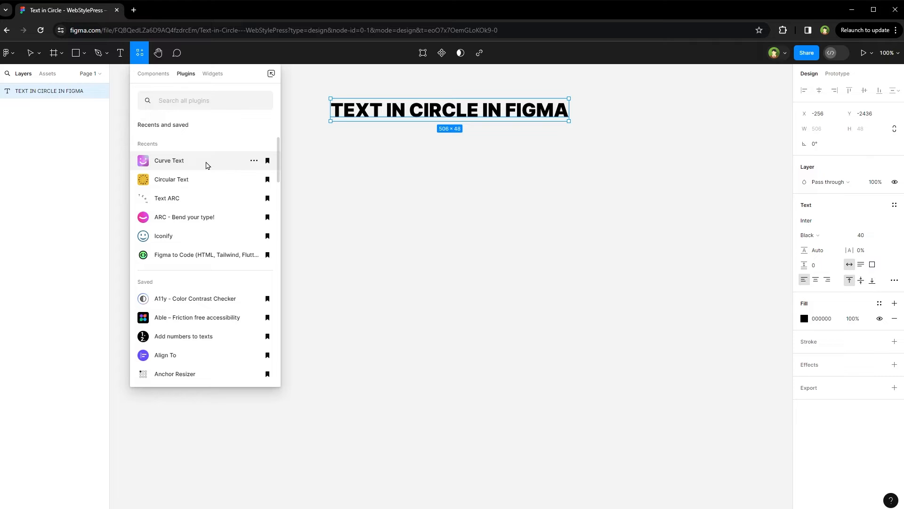
mouse_move(199, 164)
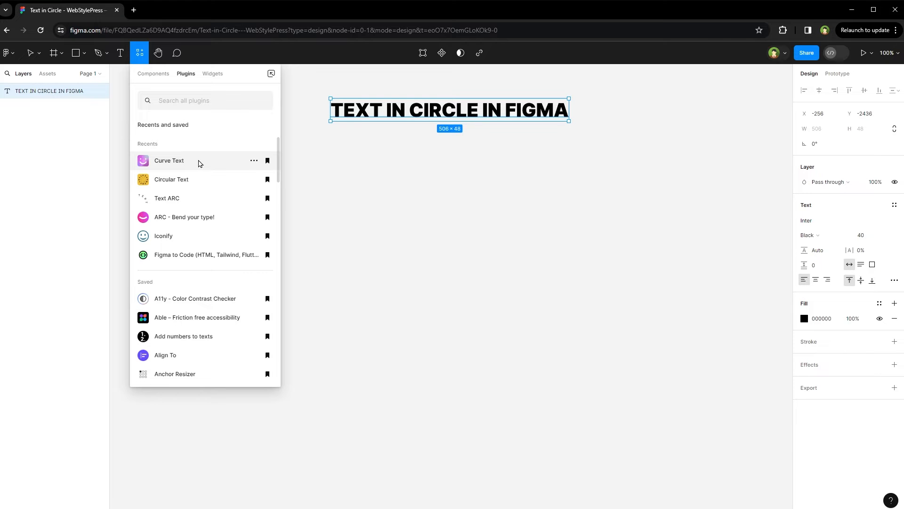
Step: Run Curve Text with Full circle, text size 32 and spacing 1.2
left_click(169, 161)
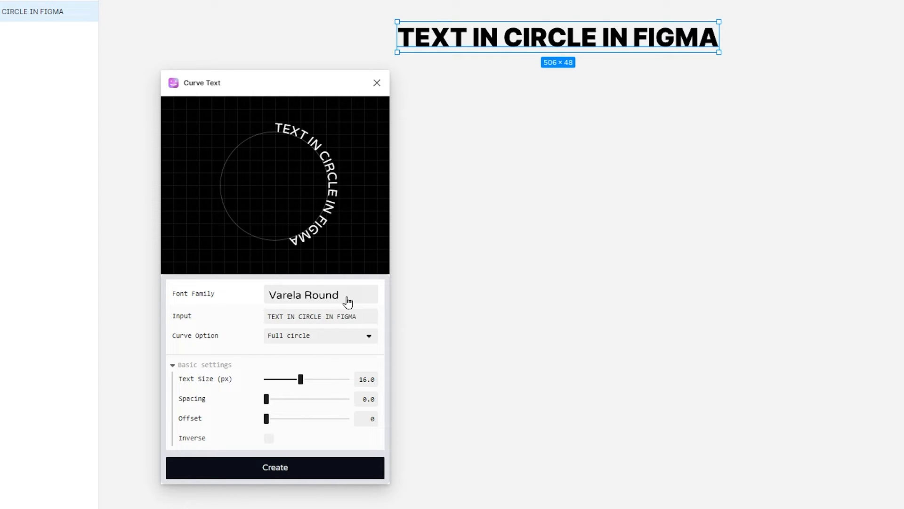
left_click(319, 335)
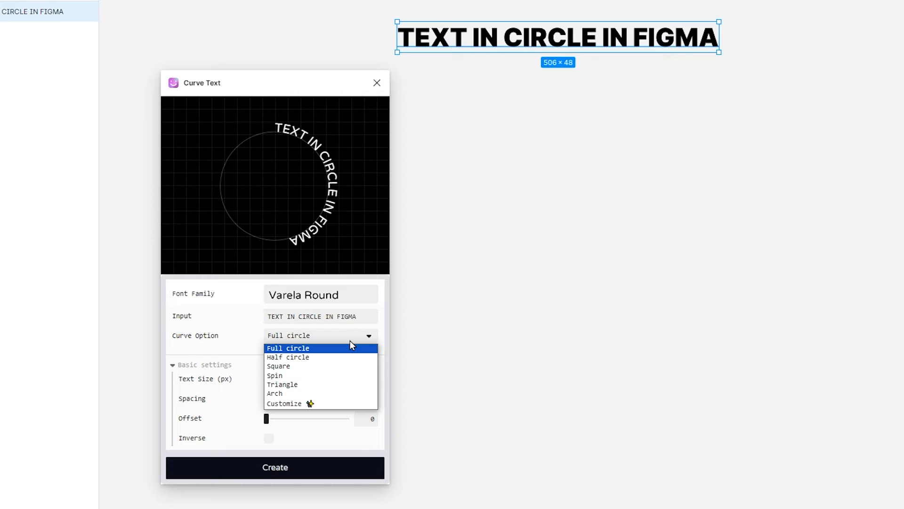
mouse_move(332, 357)
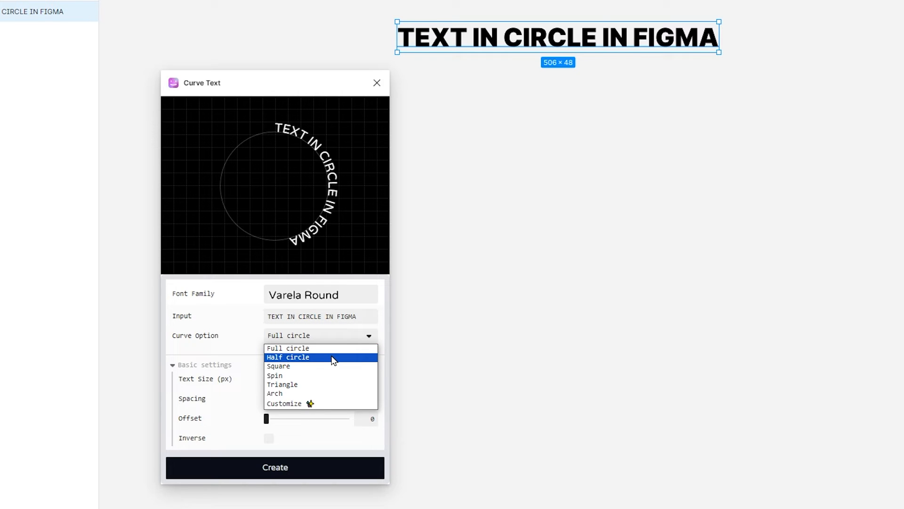
mouse_move(326, 385)
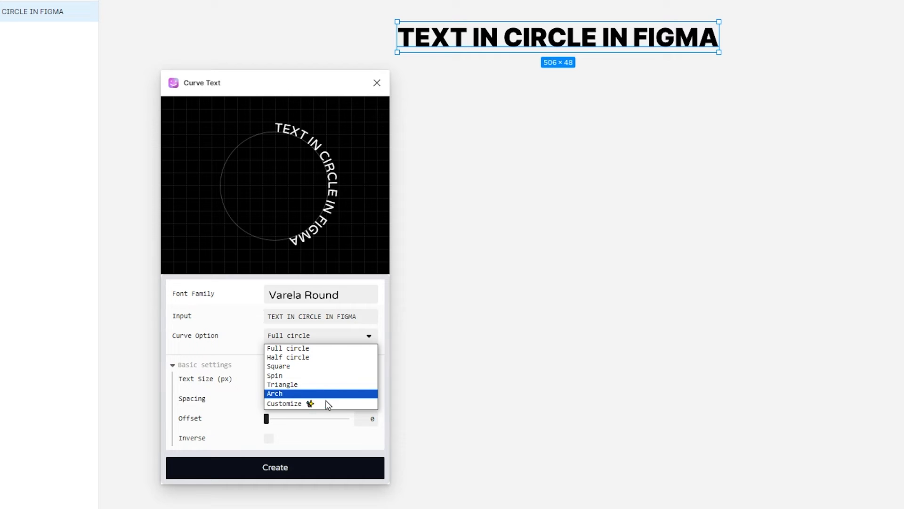
left_click(287, 347)
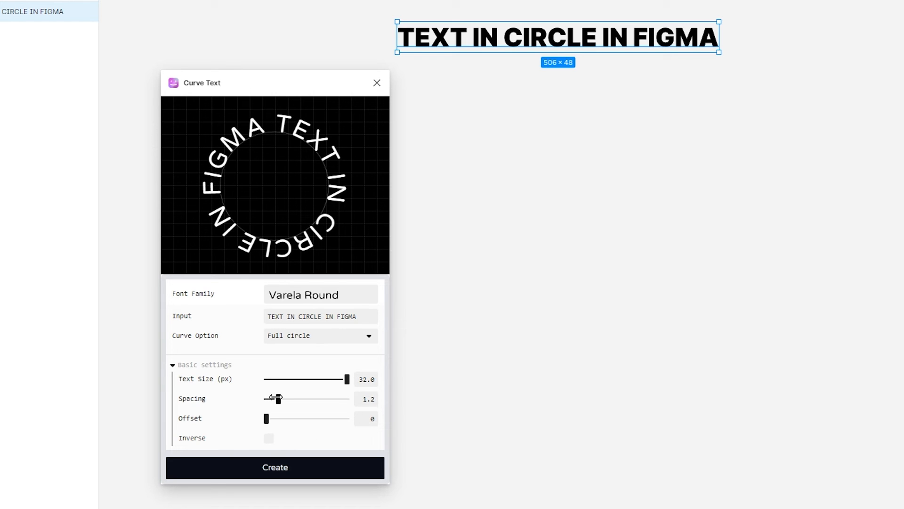
left_click(268, 438)
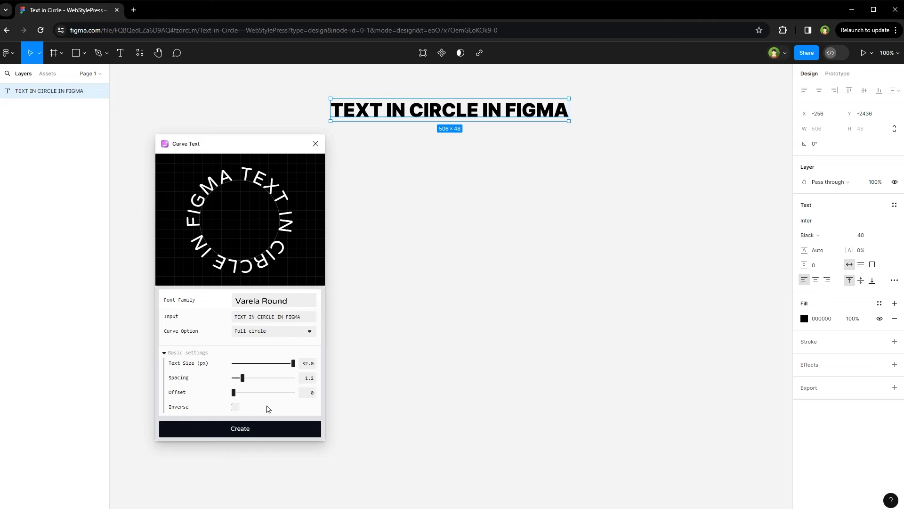
Step: Create the curved text group and set its fill to black (000000)
left_click(239, 428)
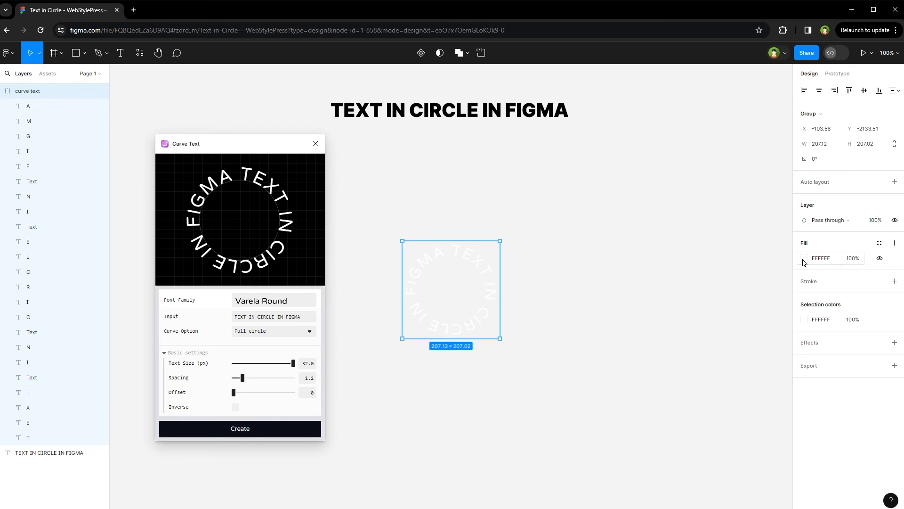
left_click(804, 257)
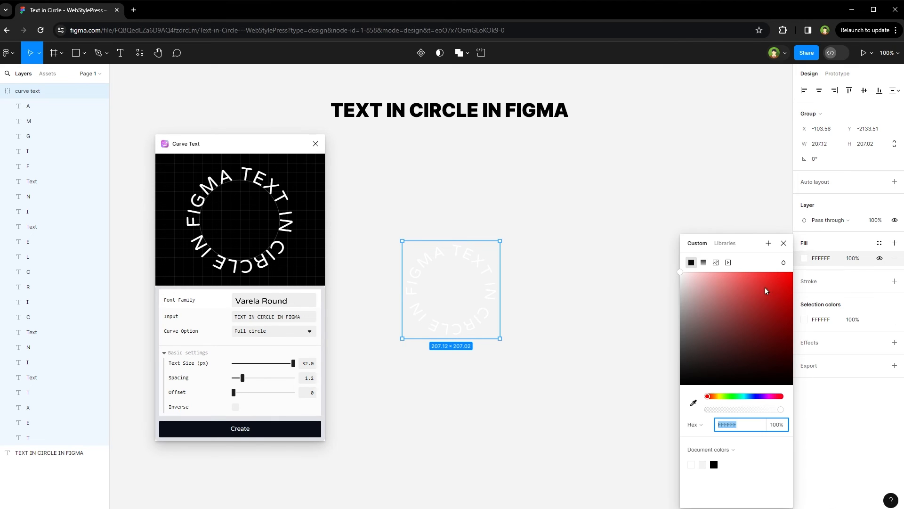
left_click(681, 384)
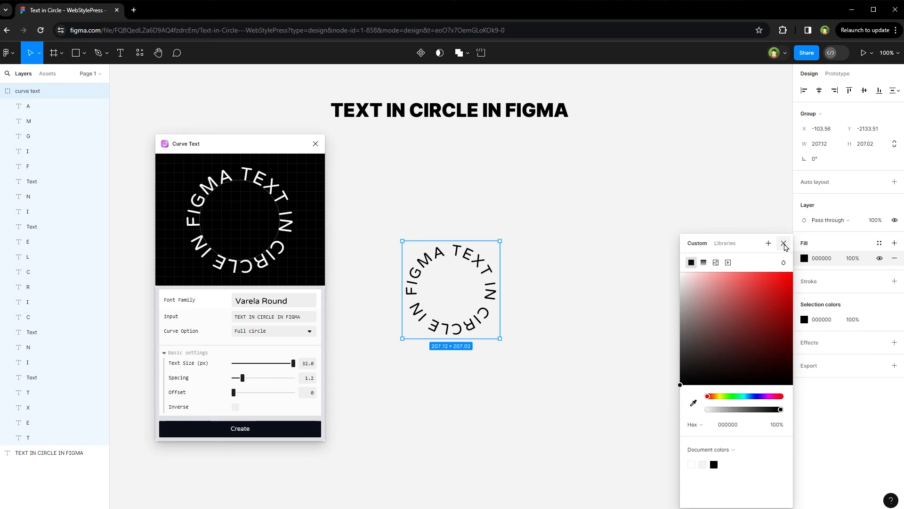